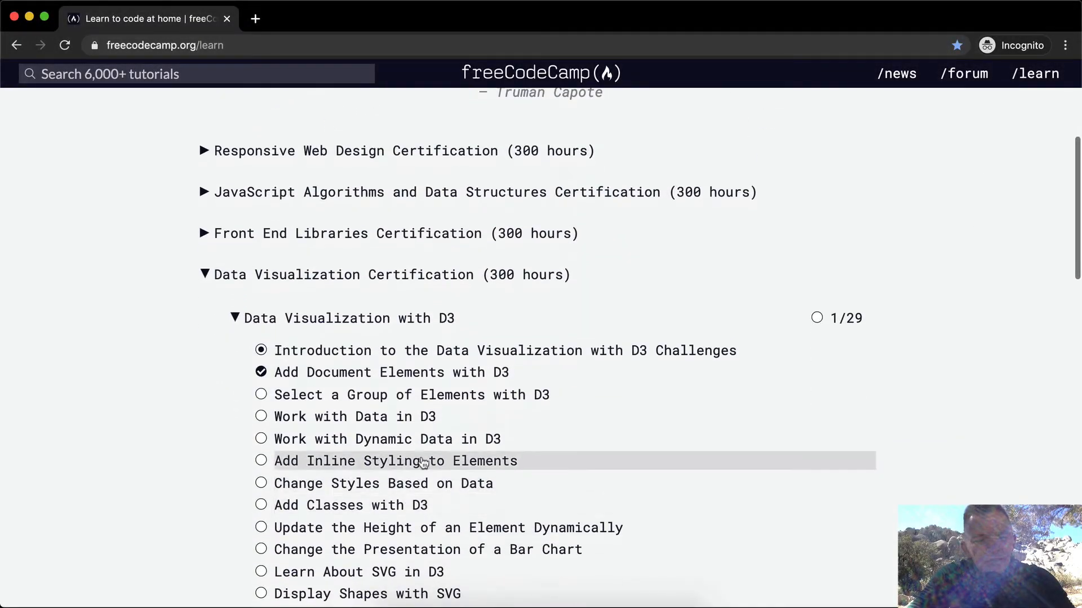
Step: Open the 'Select a Group of Elements with D3' challenge from the curriculum list
click(412, 395)
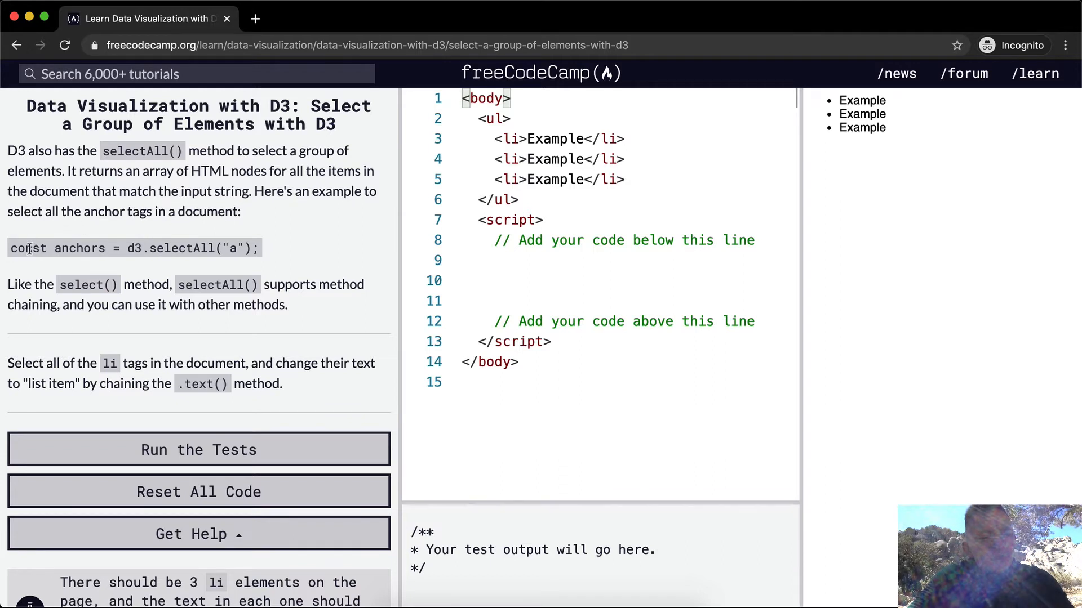
double_click(79, 248)
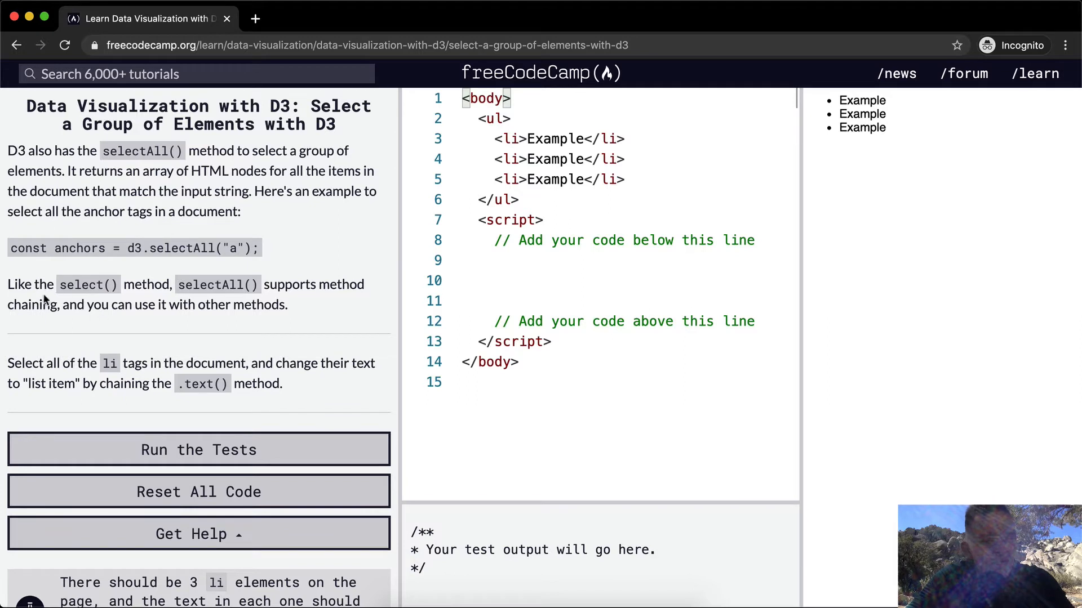
mouse_move(175, 284)
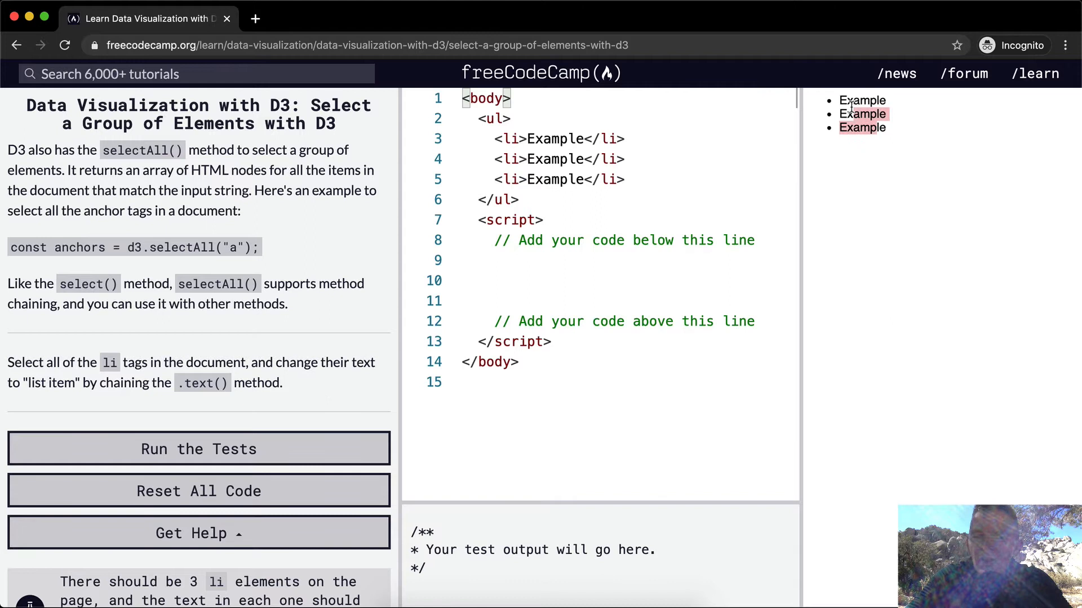
click(534, 139)
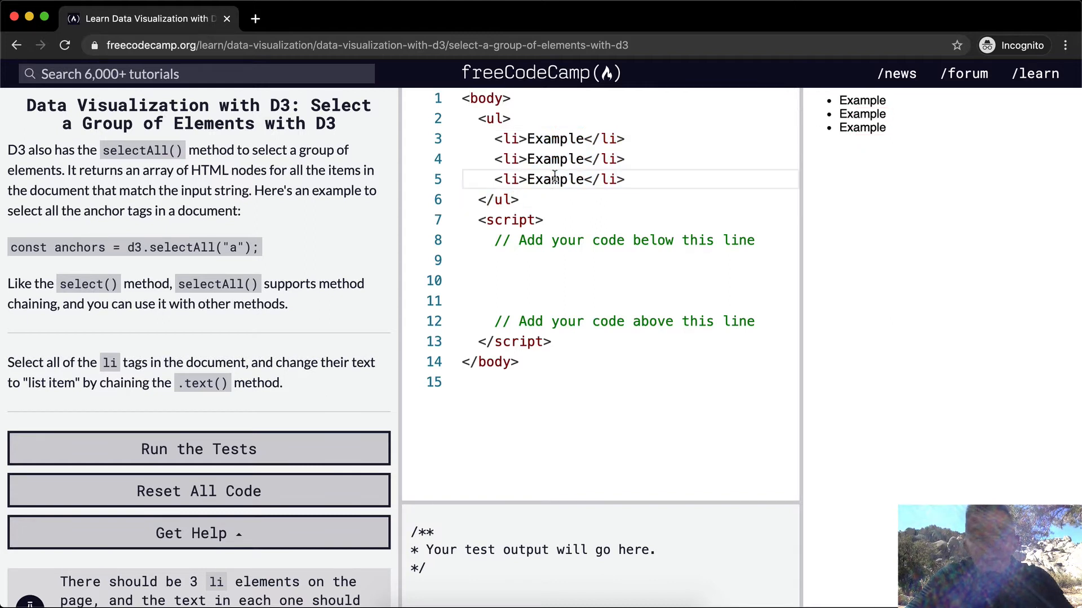
mouse_move(224, 283)
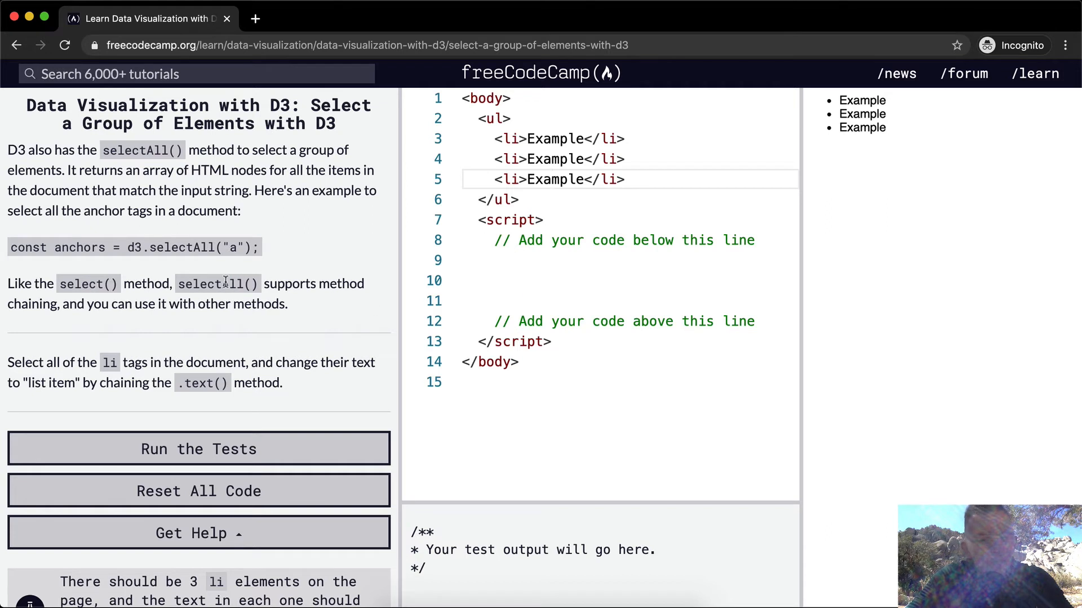
mouse_move(128, 378)
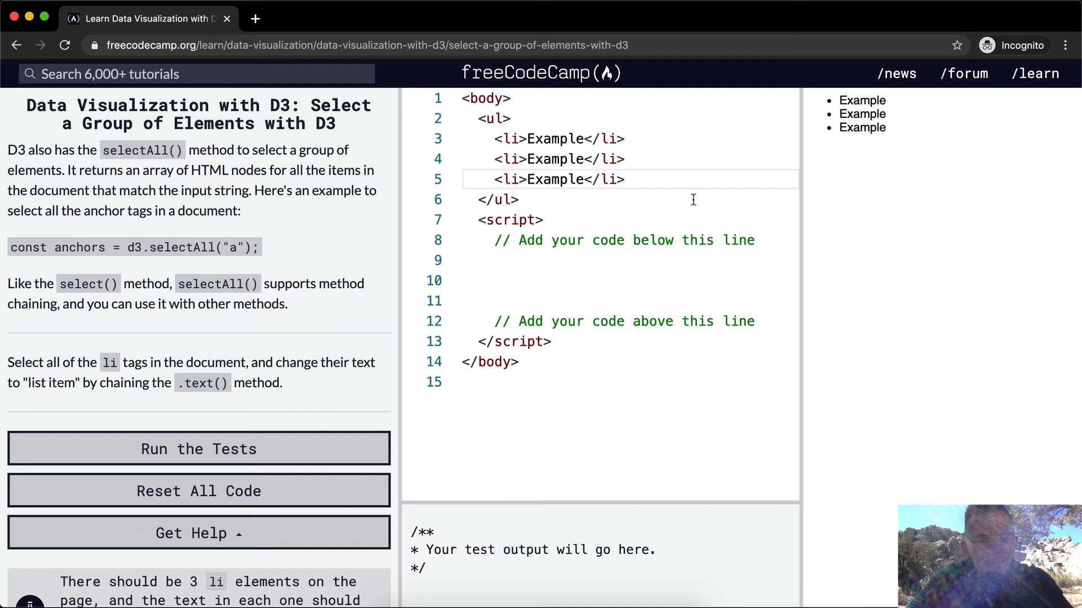
Step: Write d3.selectAll("li") on line 10 and begin a chained call with a dot
click(484, 280)
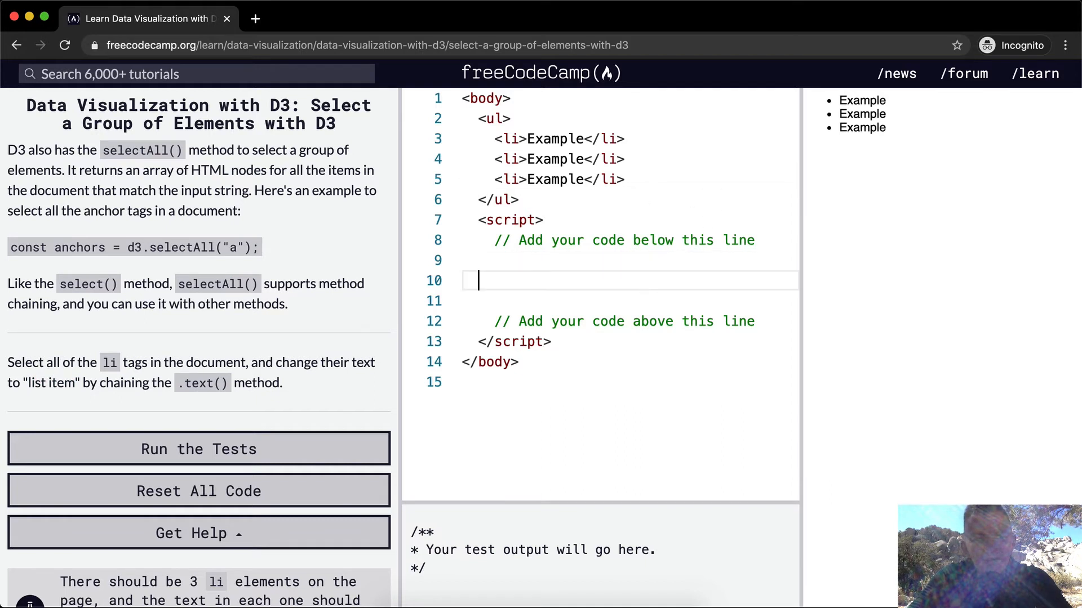
text(d3.)
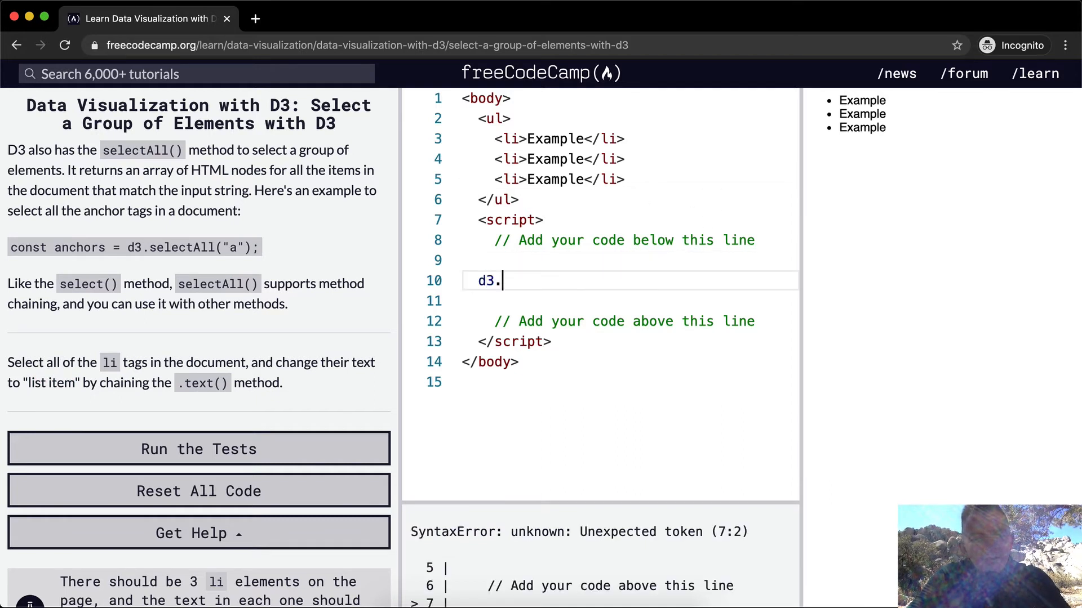
text(select)
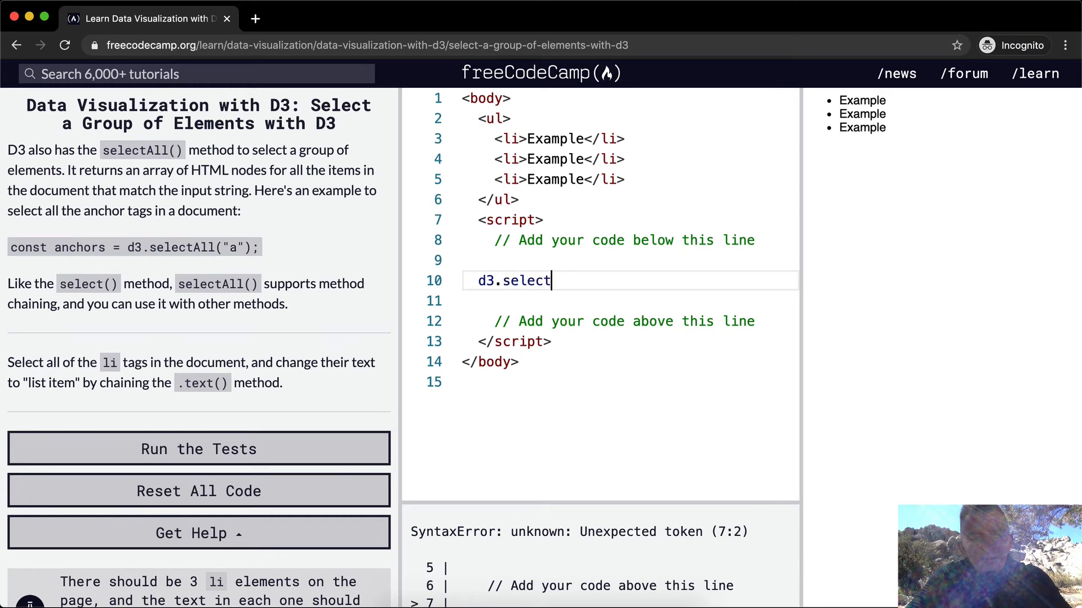
text(All(""))
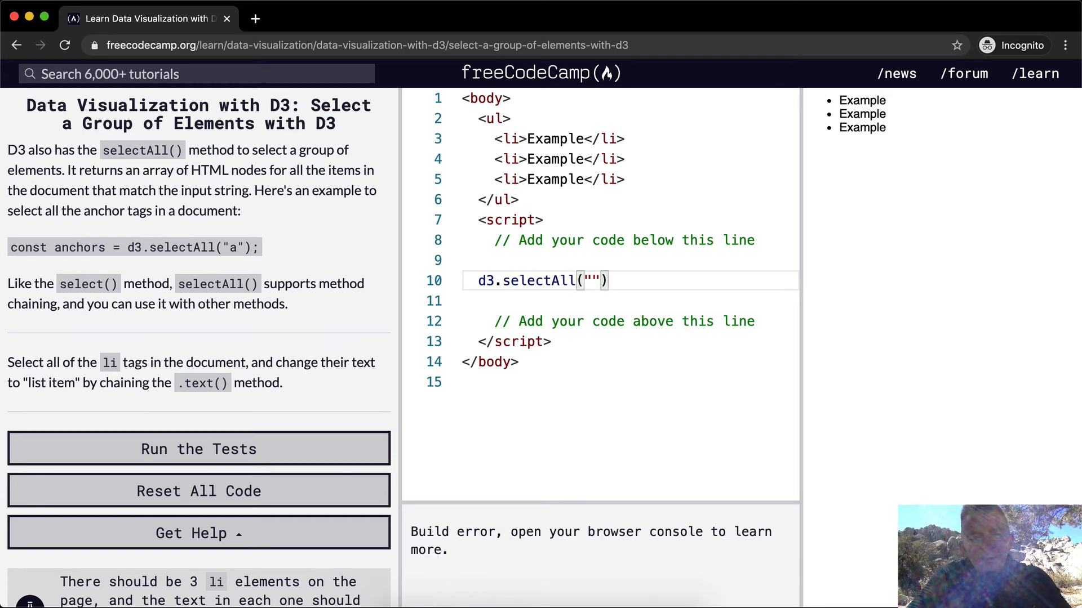
text(li)
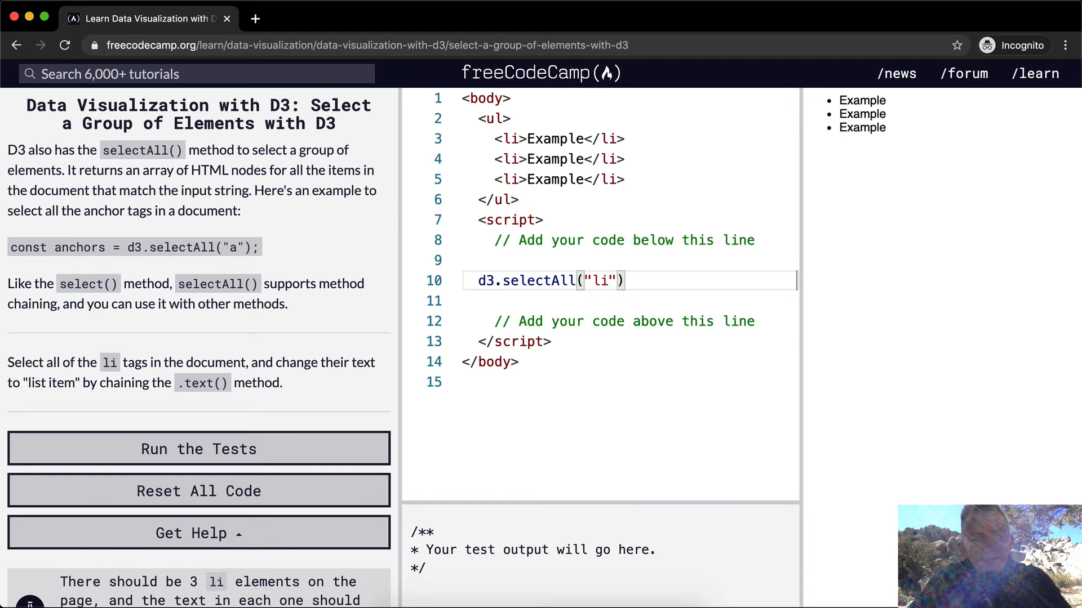
text(.)
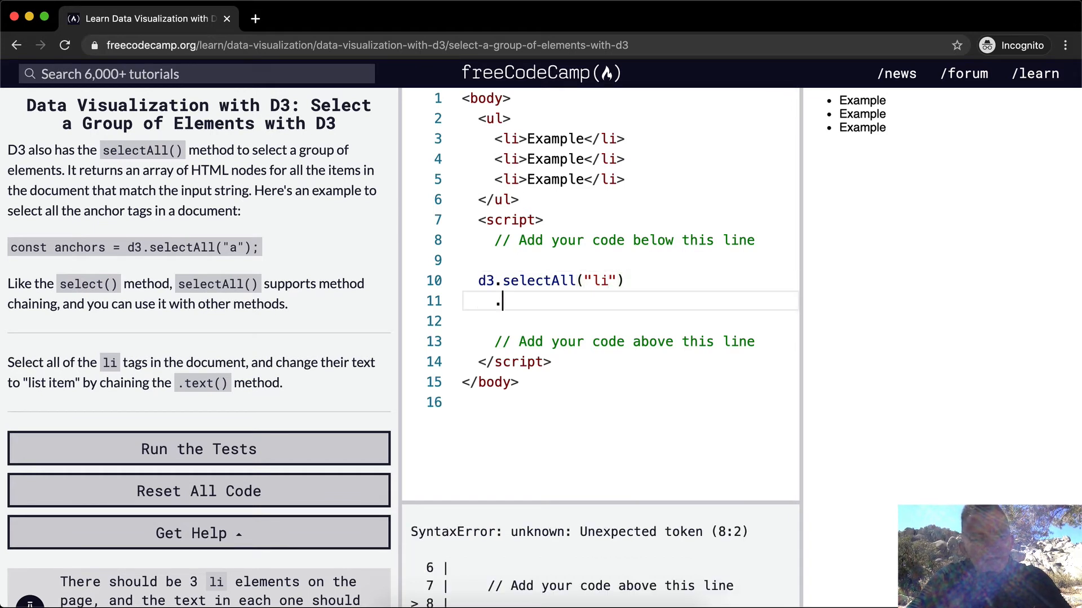
Step: Chain .text("list item") so all three preview list items read 'list item'
text(text(")
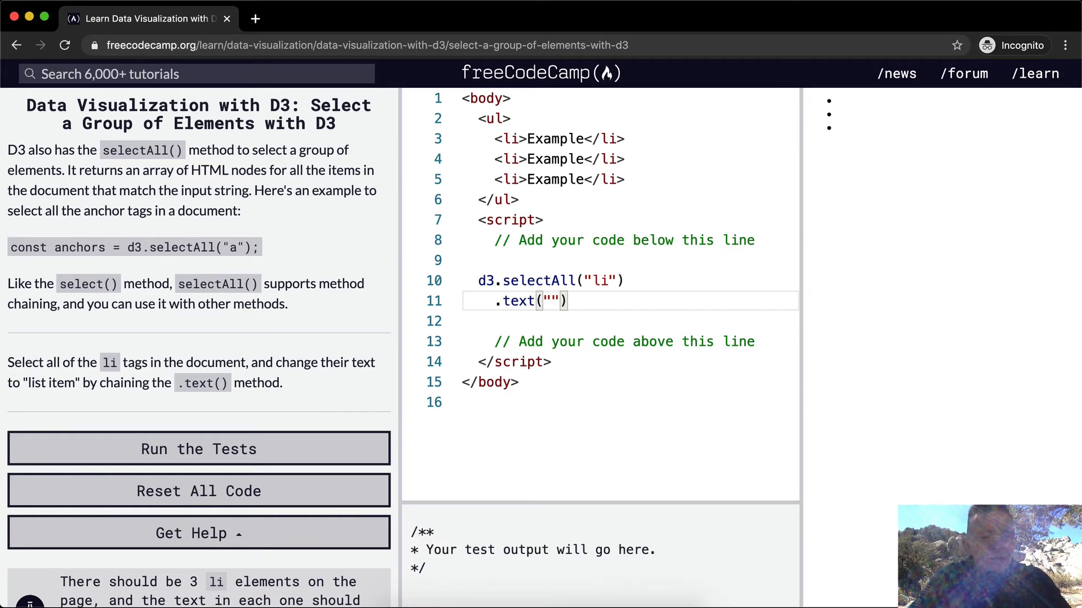
text(list ite)
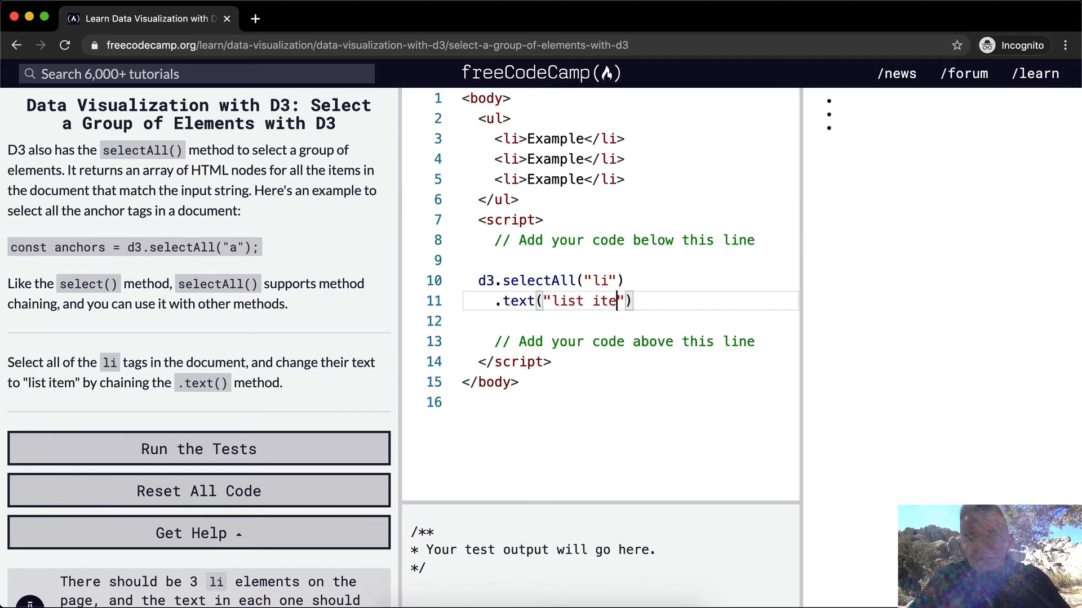
text(m)
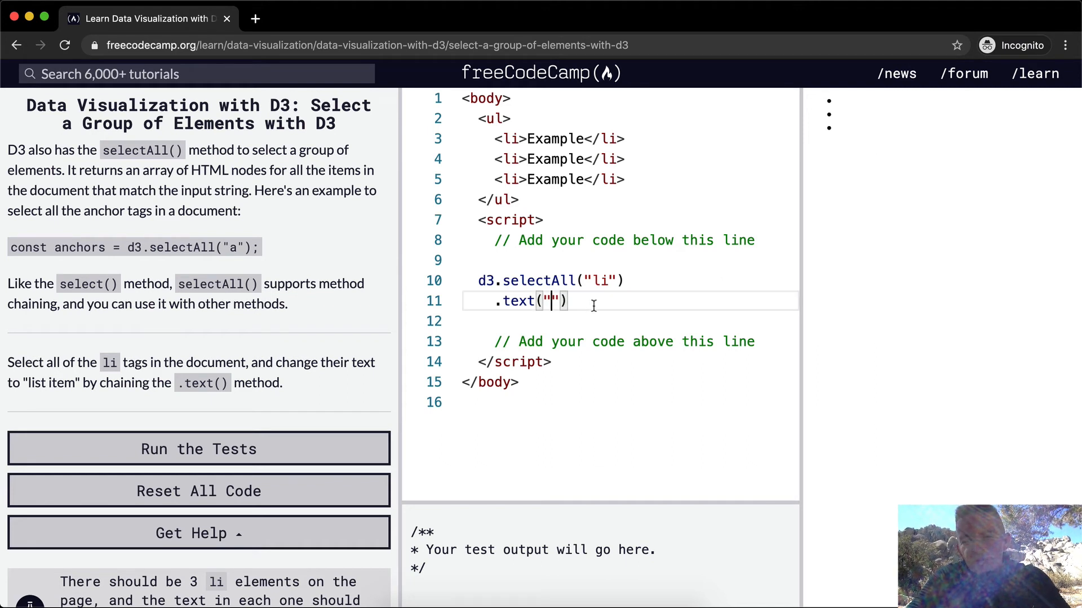
mouse_move(859, 120)
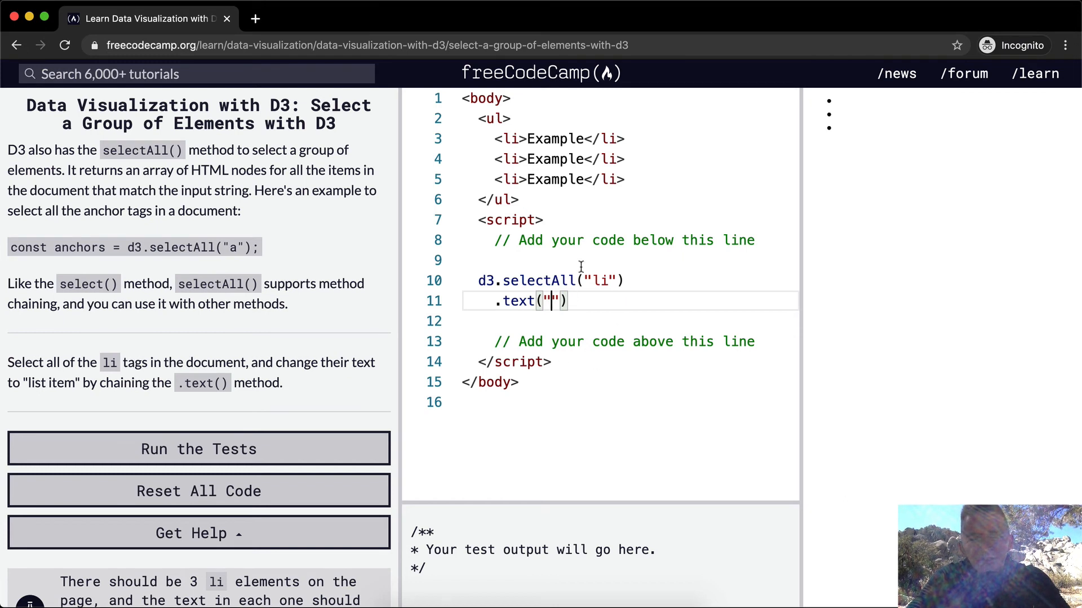
text(list)
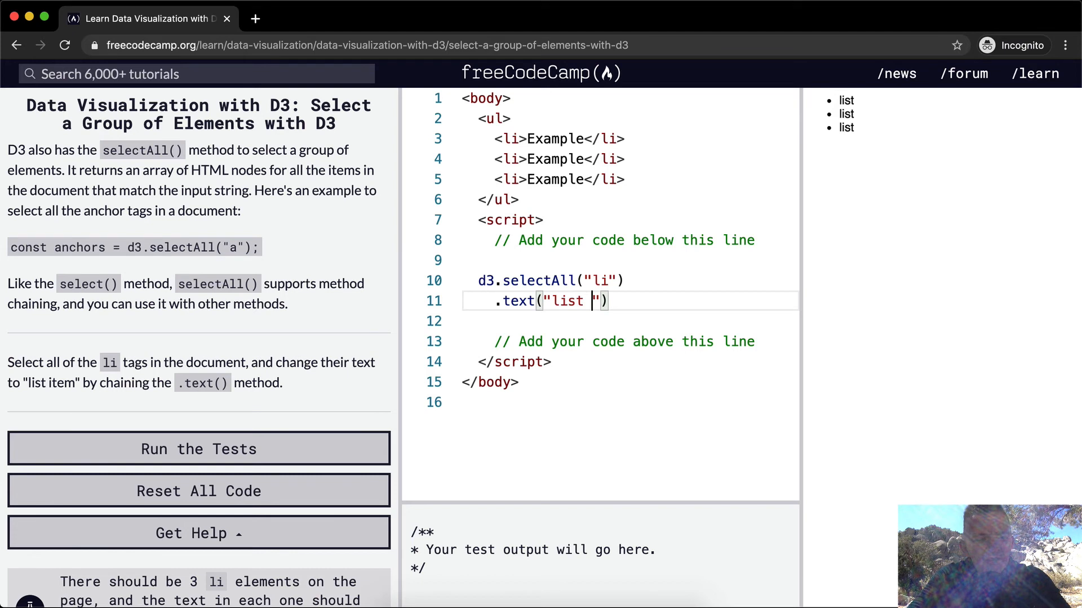
text(item)
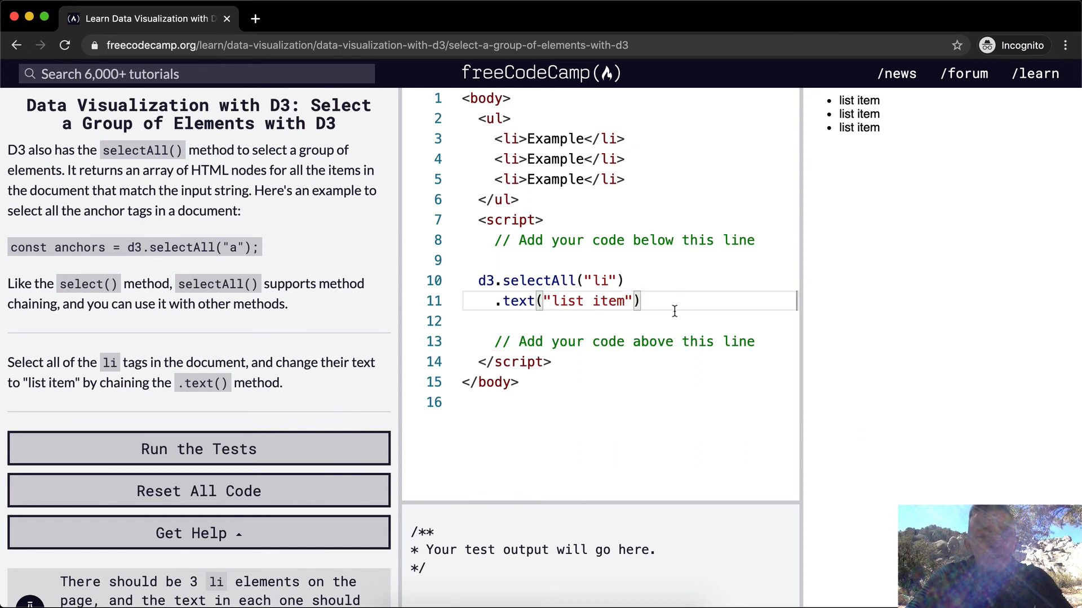
mouse_move(550, 302)
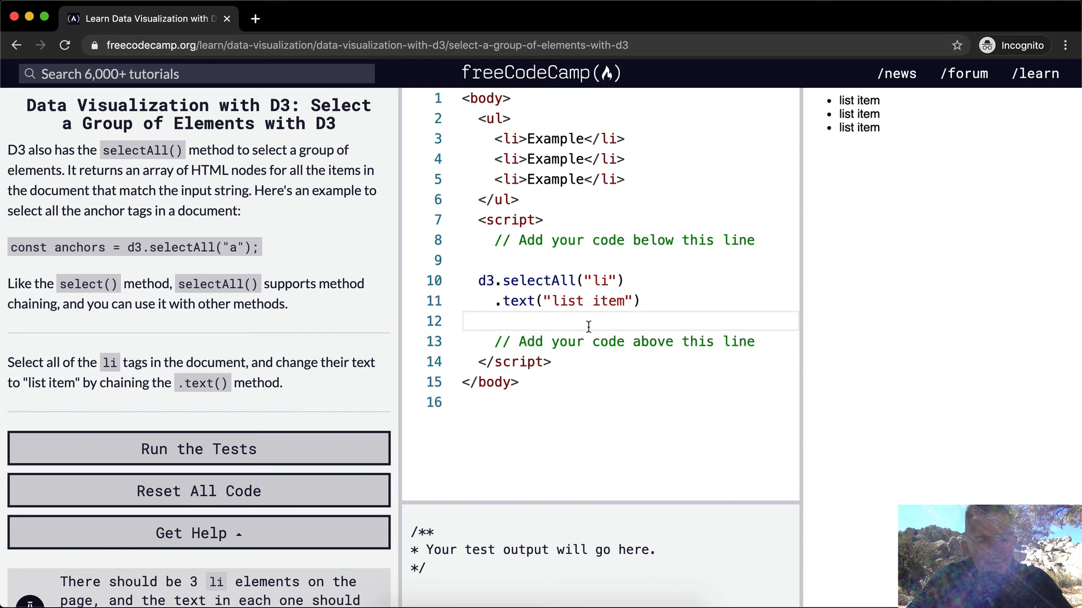
Step: Run the tests so the challenge passes and the completion message appears
click(199, 449)
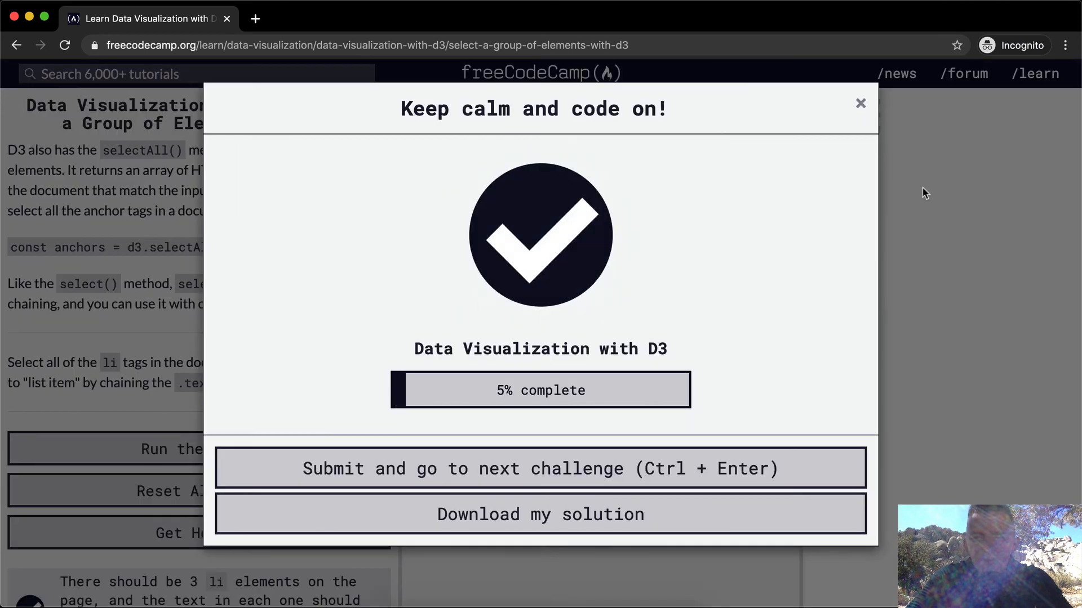